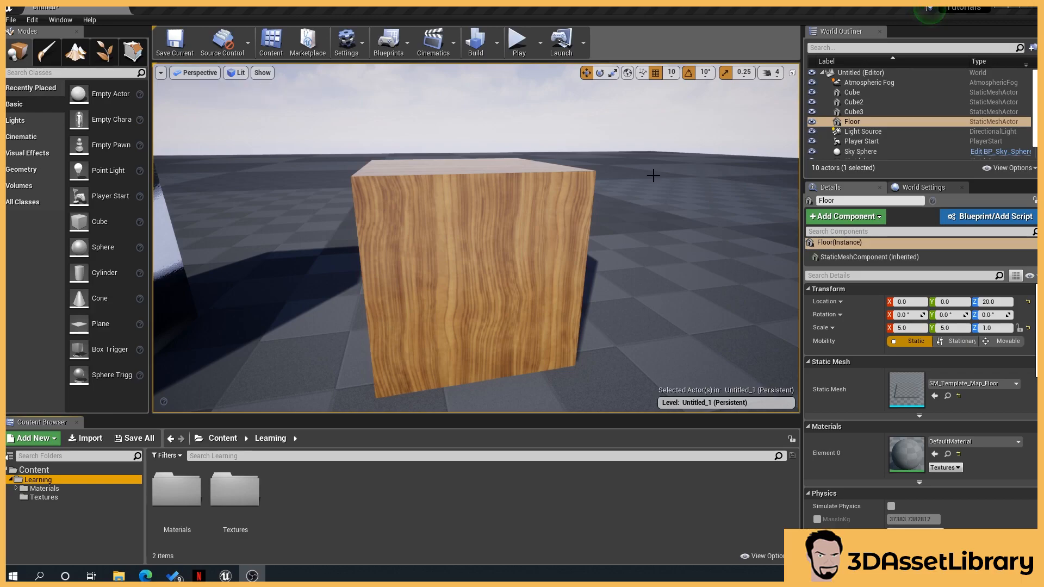
pyautogui.moveTo(473, 334)
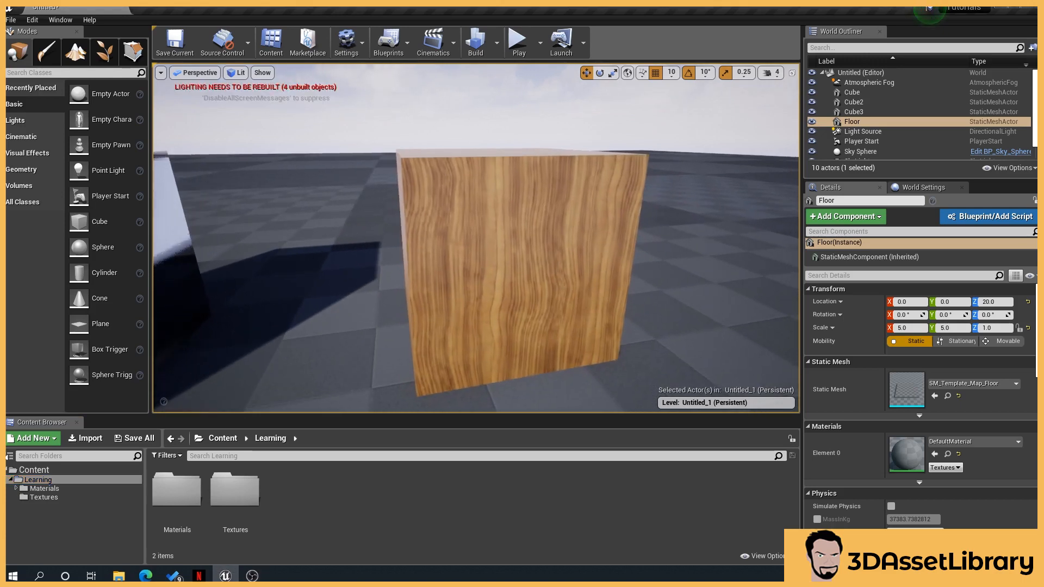
pyautogui.moveTo(234, 490)
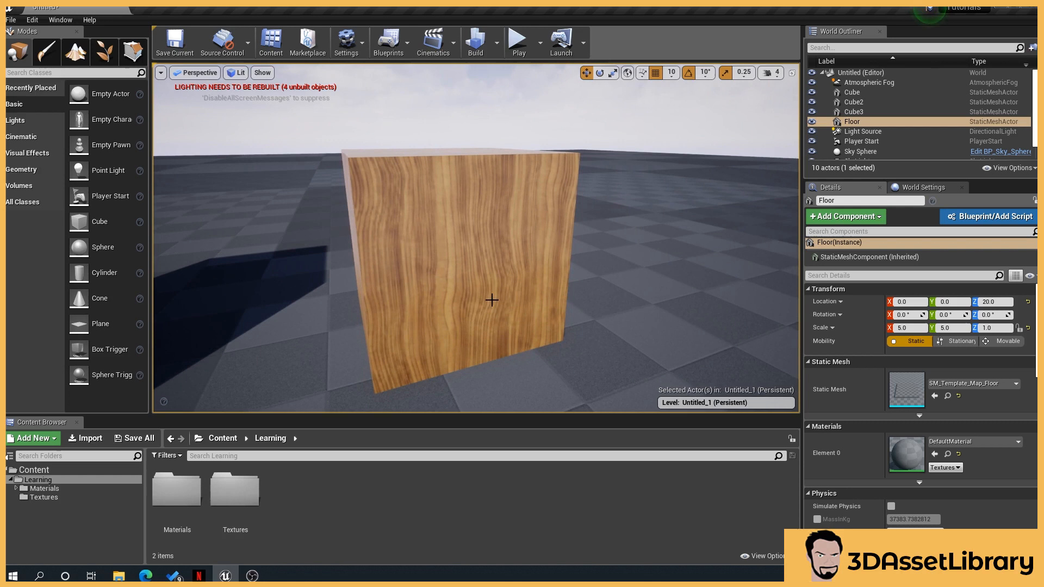
pyautogui.moveTo(277, 514)
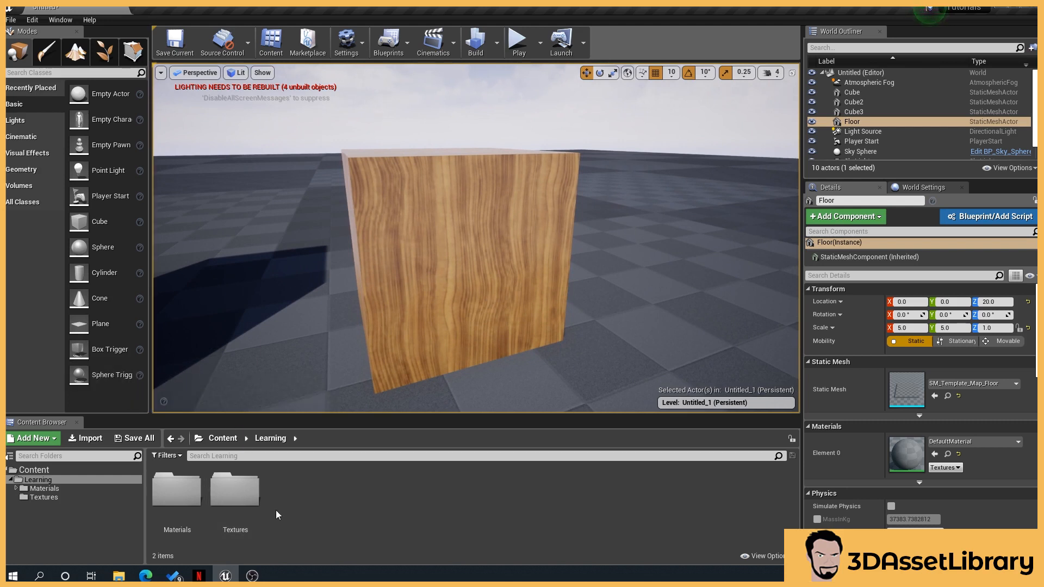
# - Browse the Textures and Materials folders, then open the Wood texture in the Texture Editor
pyautogui.doubleClick(234, 490)
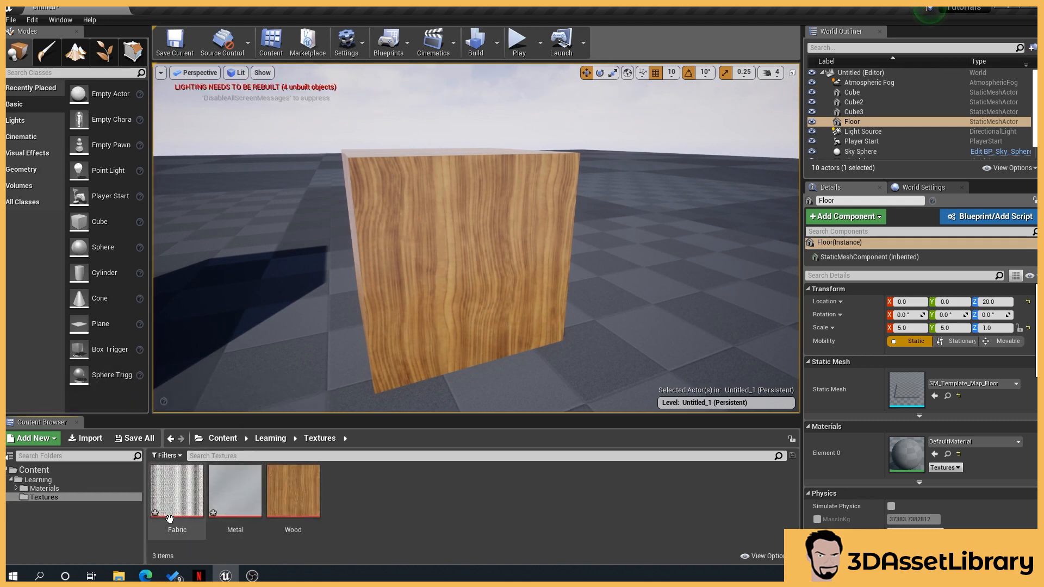
pyautogui.moveTo(336, 518)
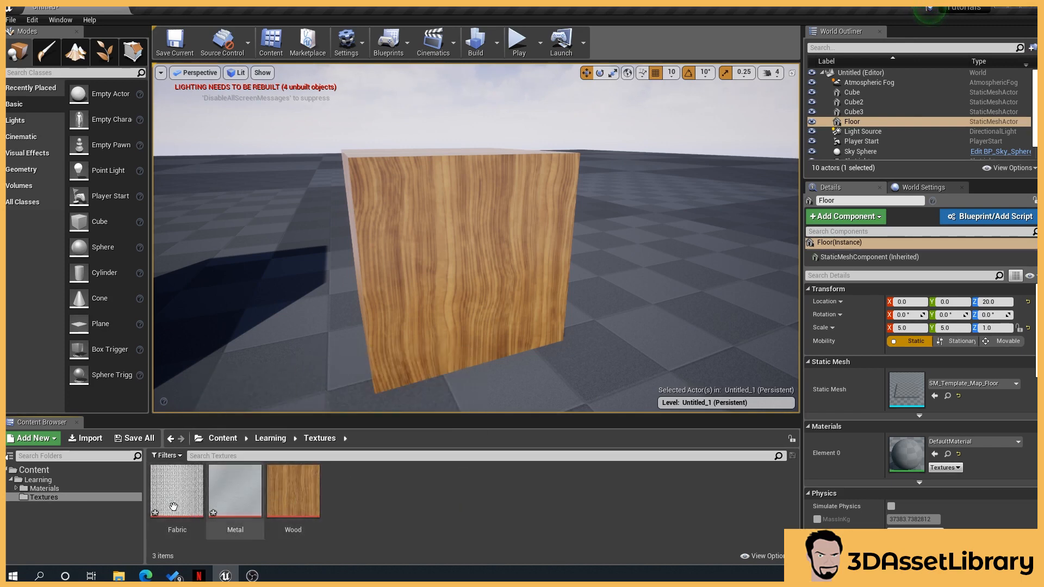
pyautogui.click(44, 488)
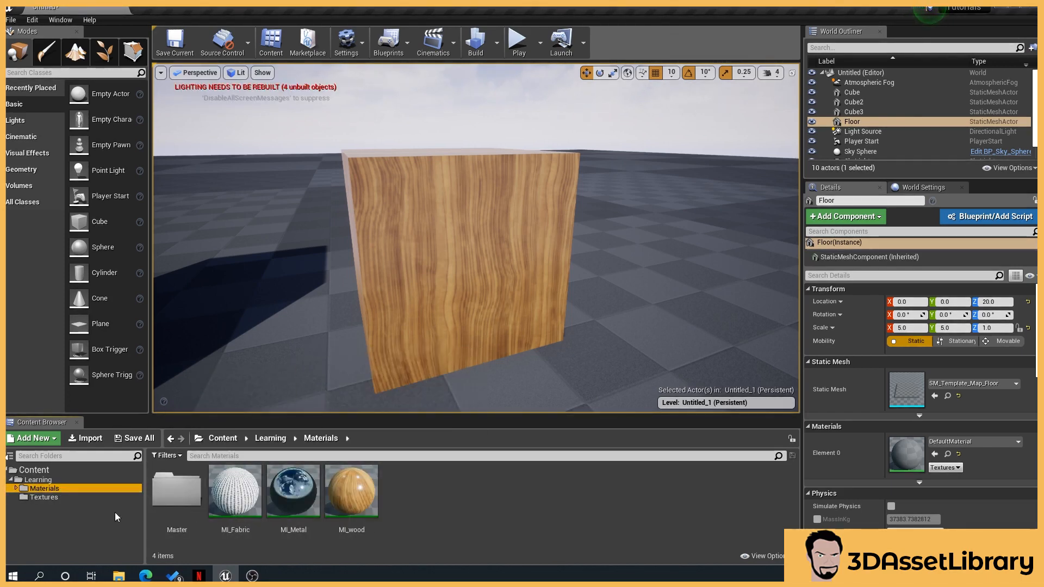
pyautogui.click(44, 497)
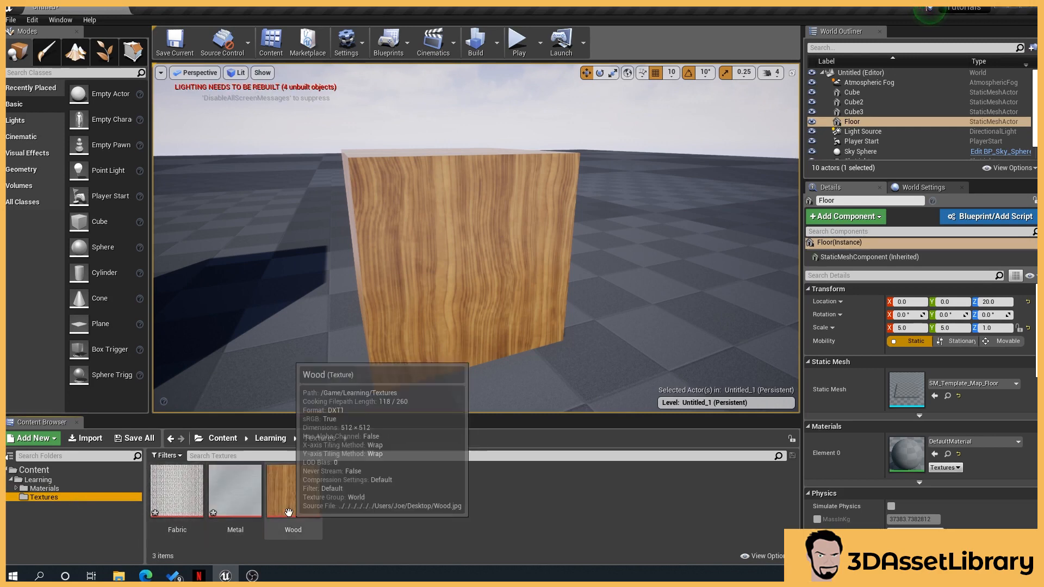
pyautogui.doubleClick(293, 491)
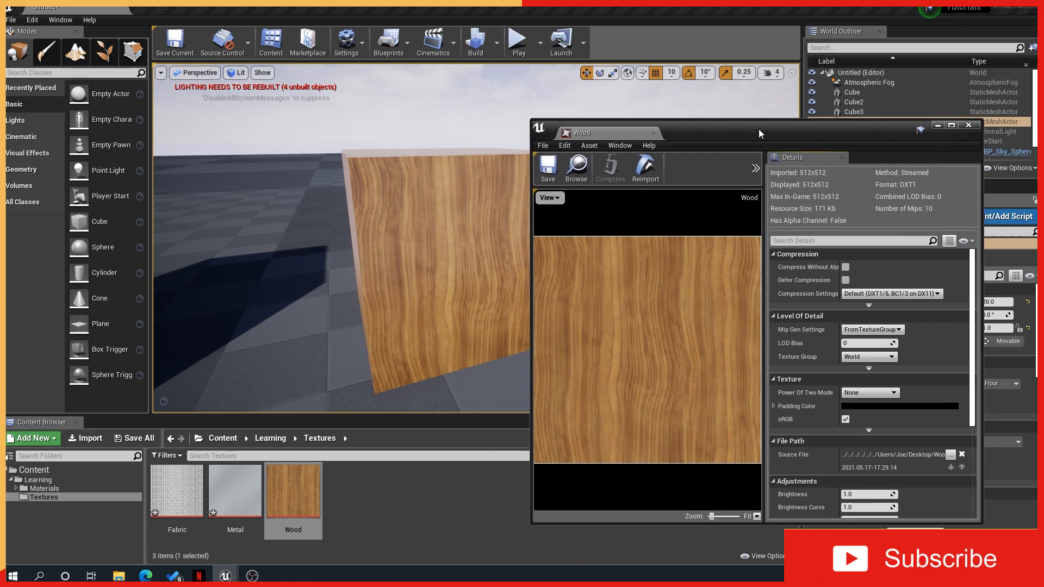
pyautogui.moveTo(638, 220)
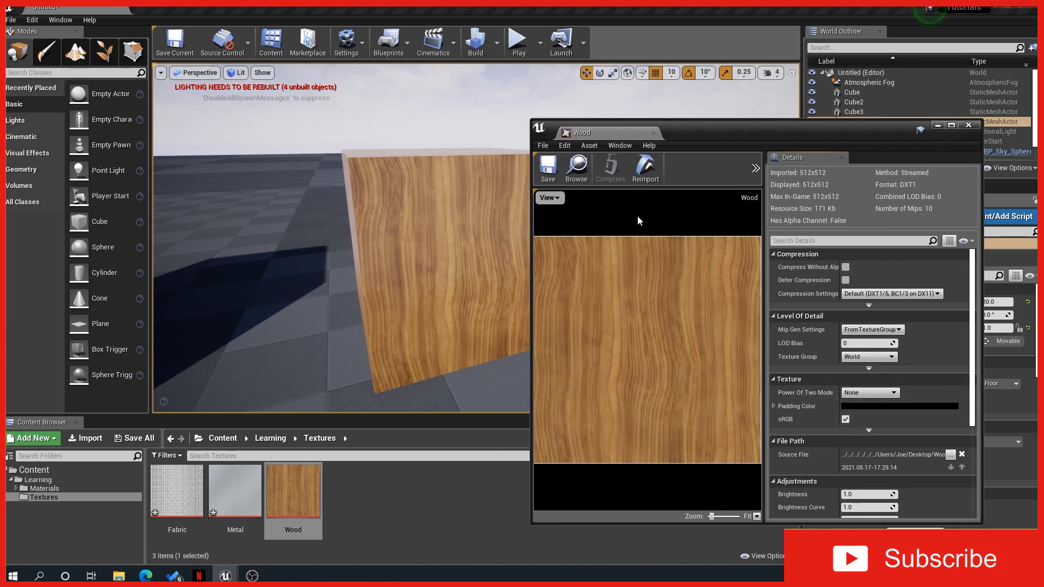
# - Scroll the Details panel down to the Adjustments section with brightness, saturation and hue
pyautogui.scroll(-3)
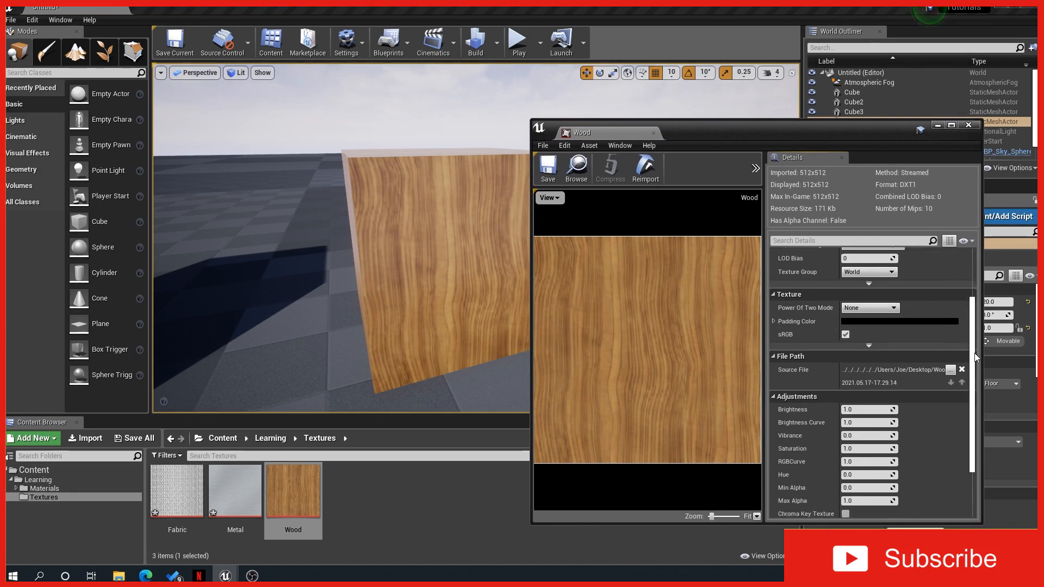
pyautogui.scroll(-3)
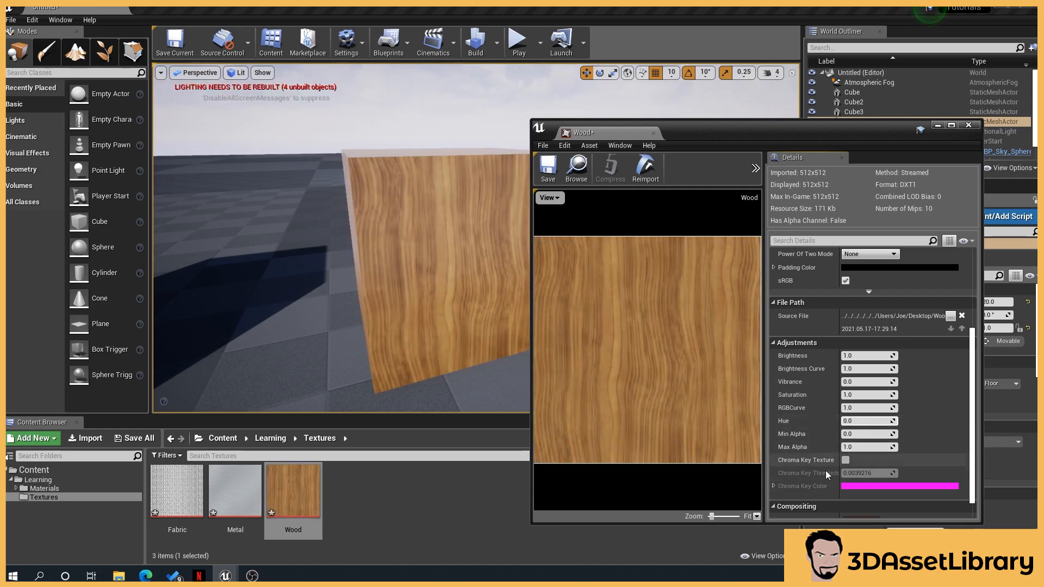
pyautogui.moveTo(709, 287)
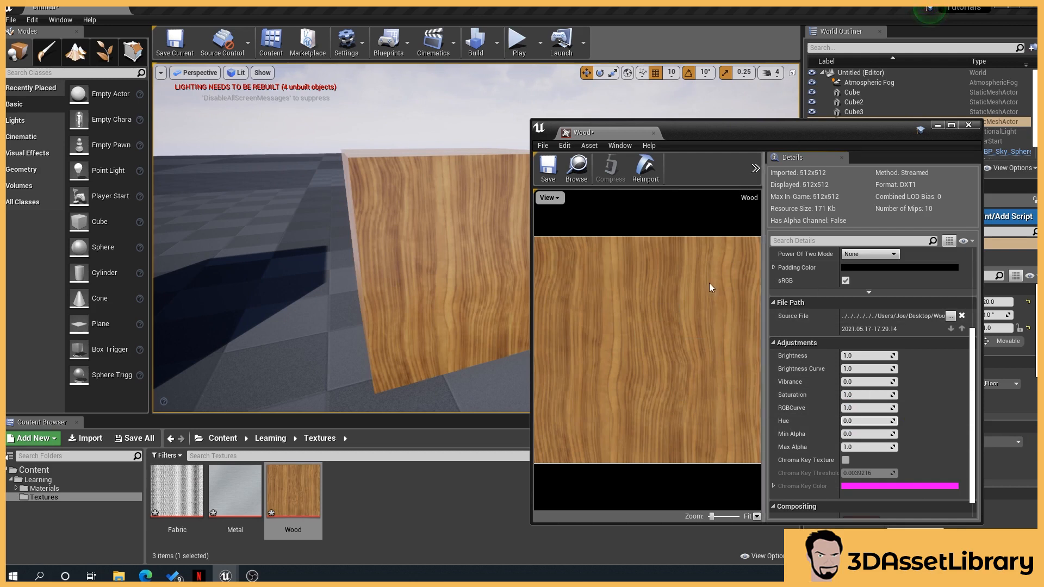
pyautogui.moveTo(617, 293)
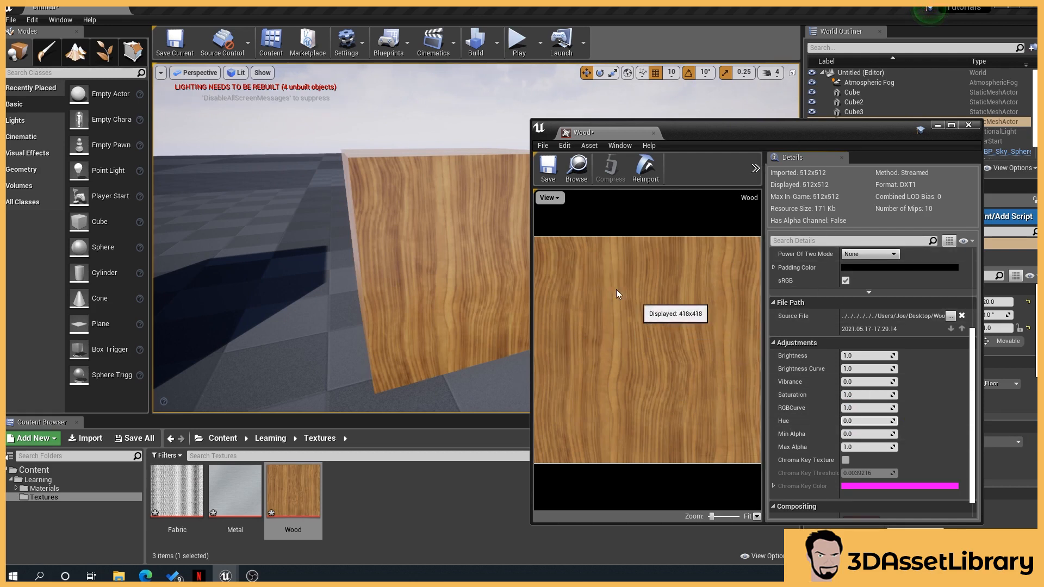
pyautogui.moveTo(606, 331)
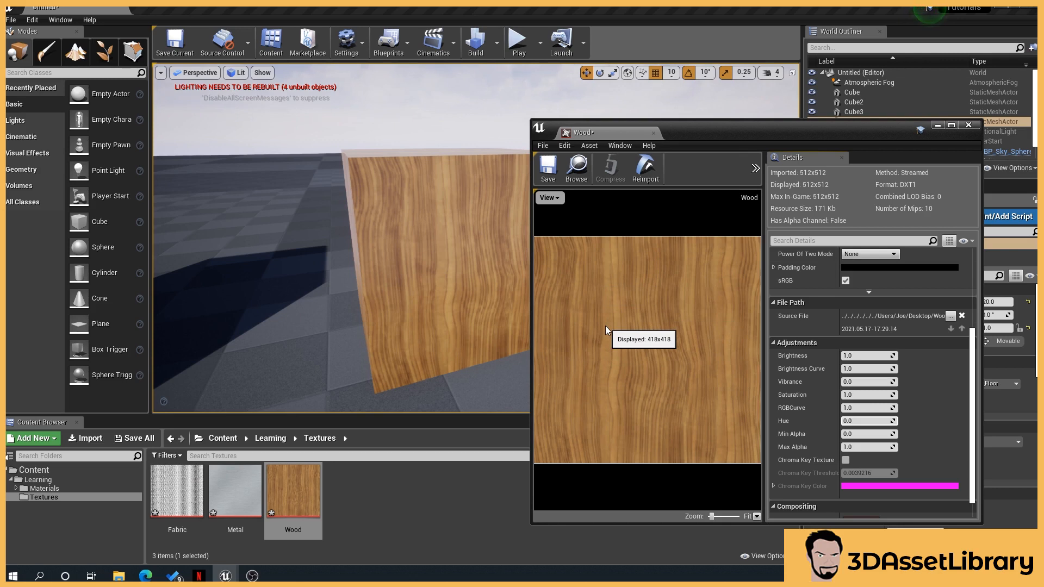
pyautogui.moveTo(407, 240)
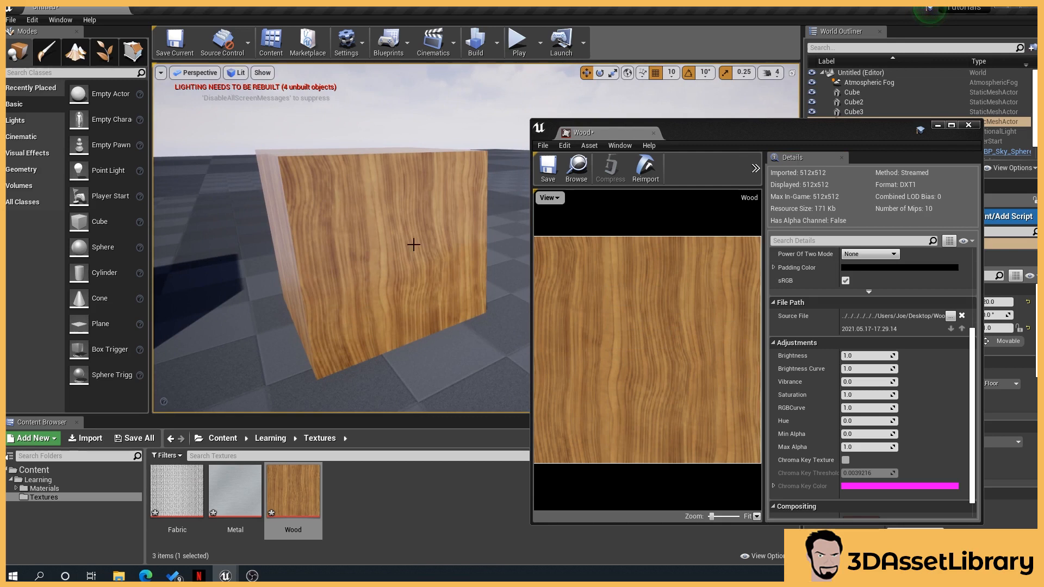
pyautogui.moveTo(313, 304)
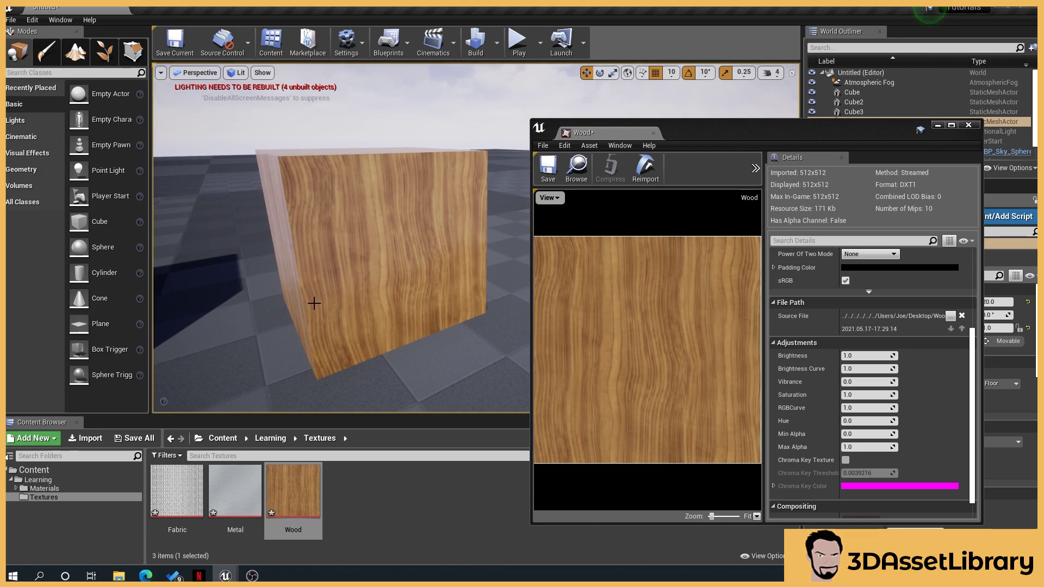
pyautogui.moveTo(301, 264)
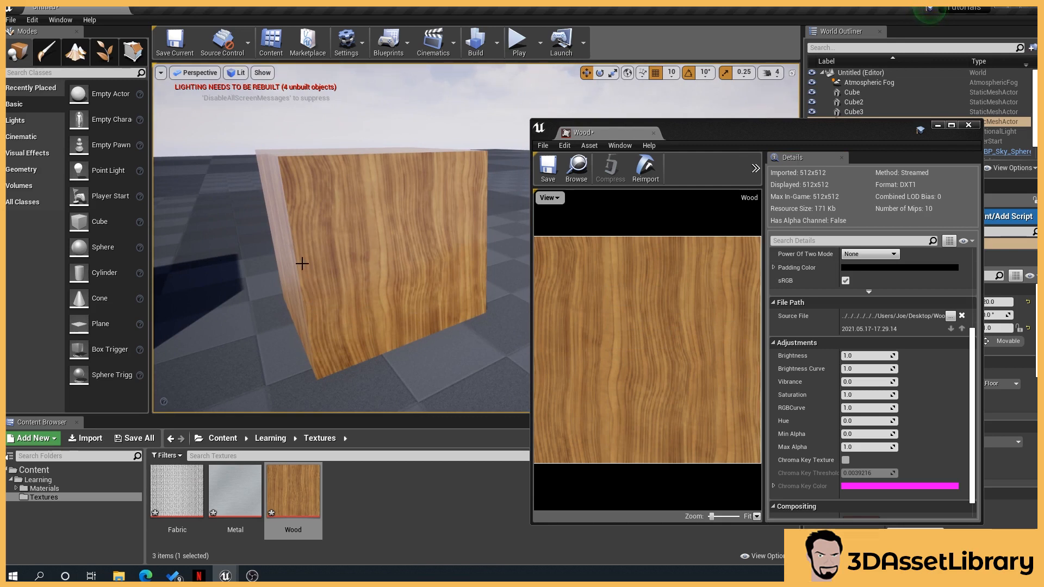